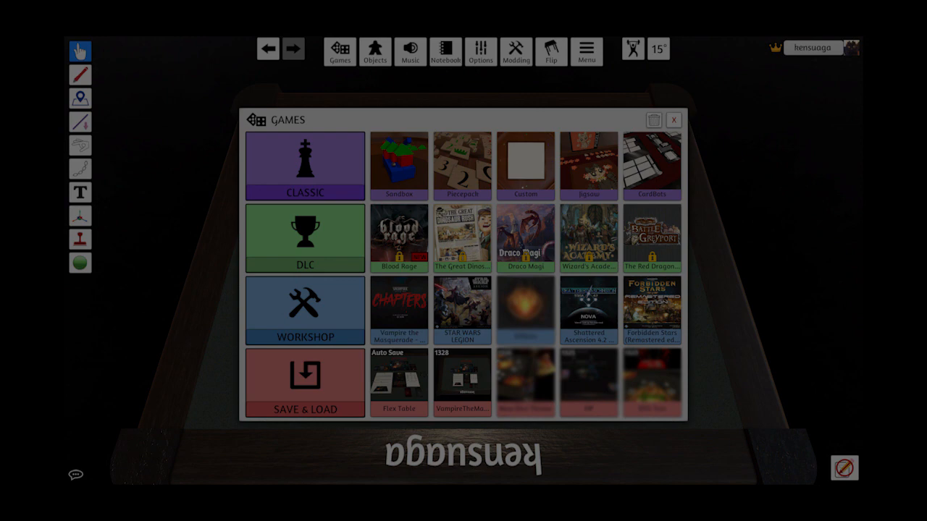
- Load the Vampire: The Masquerade Chapters mod from the Workshop games list
left_click(399, 306)
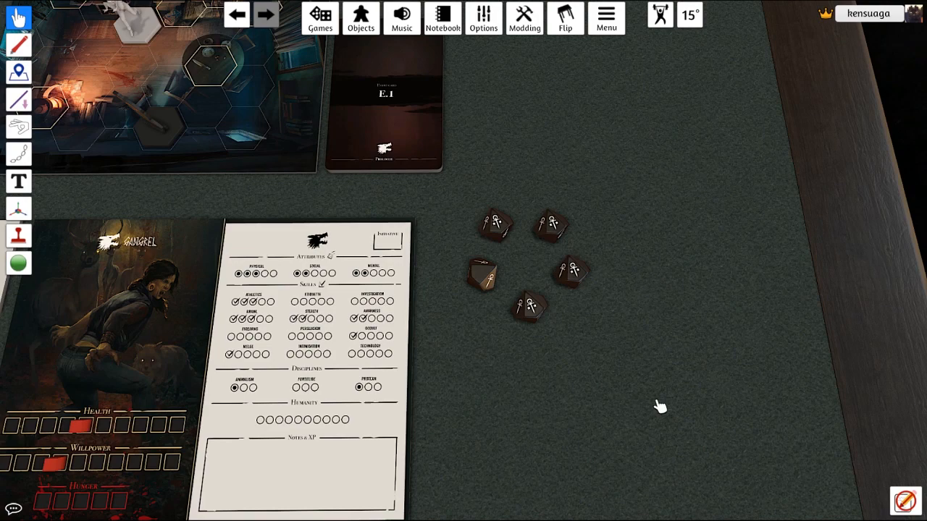
- Box-select two of the five dice on the table so they can be rolled together
left_click_drag(659, 406, 539, 203)
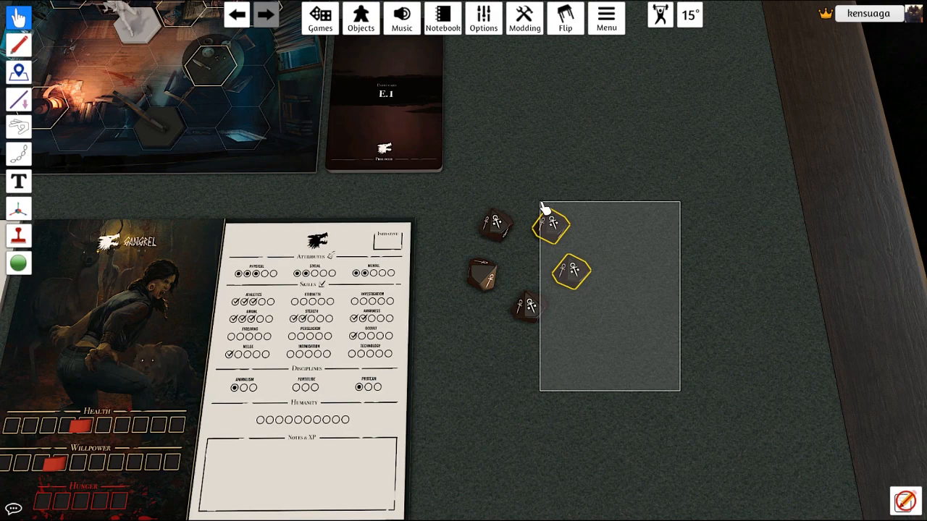